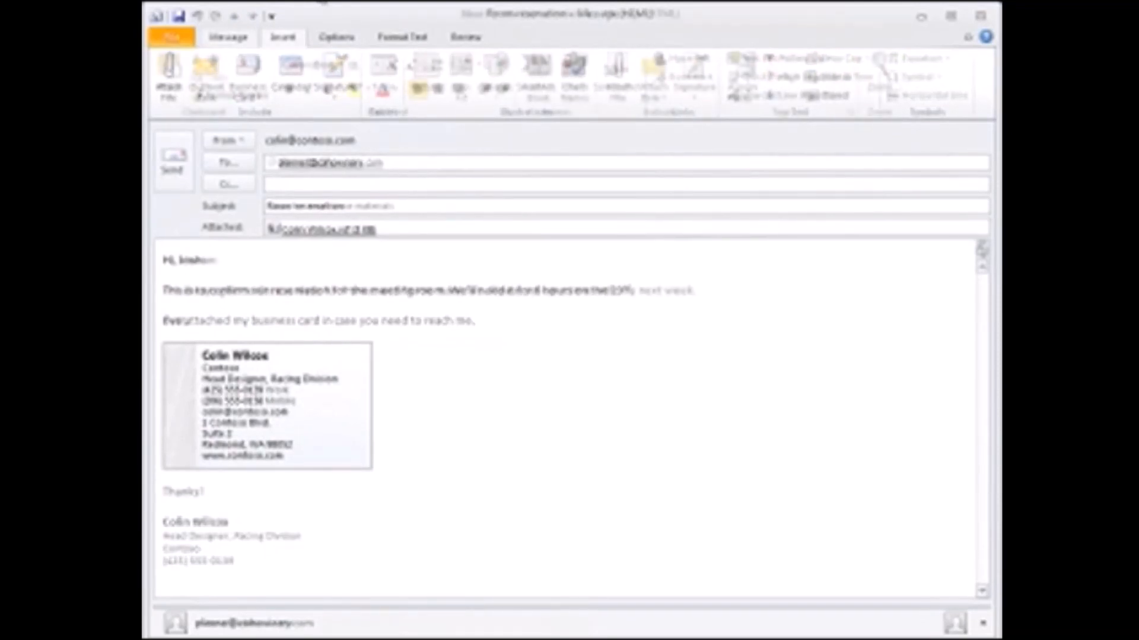
- Leave the message and show the Contacts folder grouped by company
left_click(228, 37)
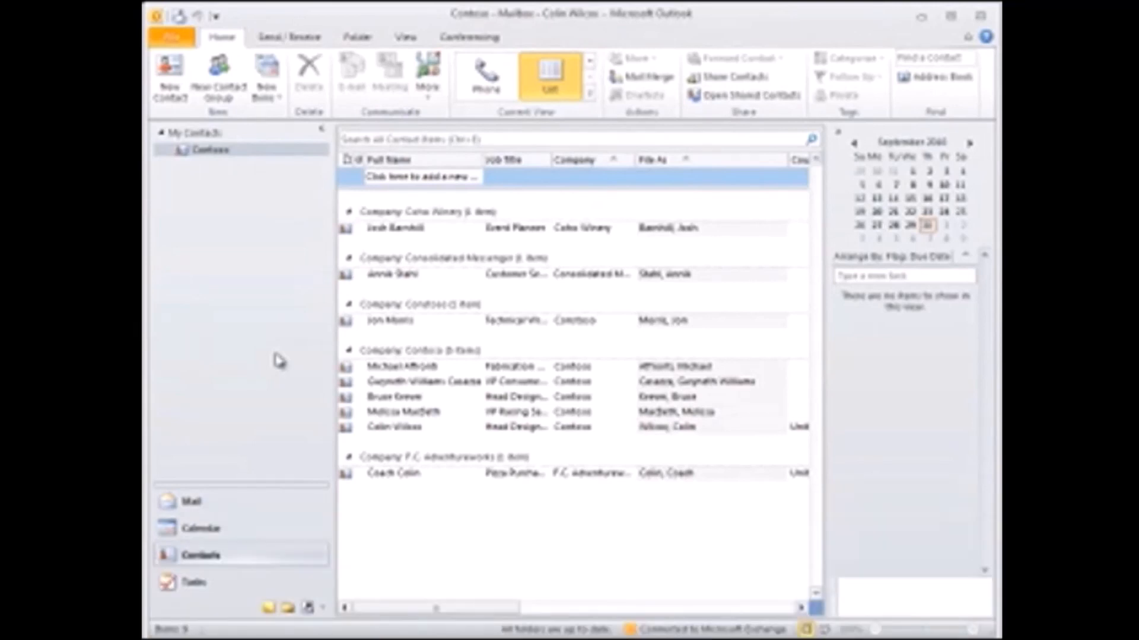
mouse_move(389, 370)
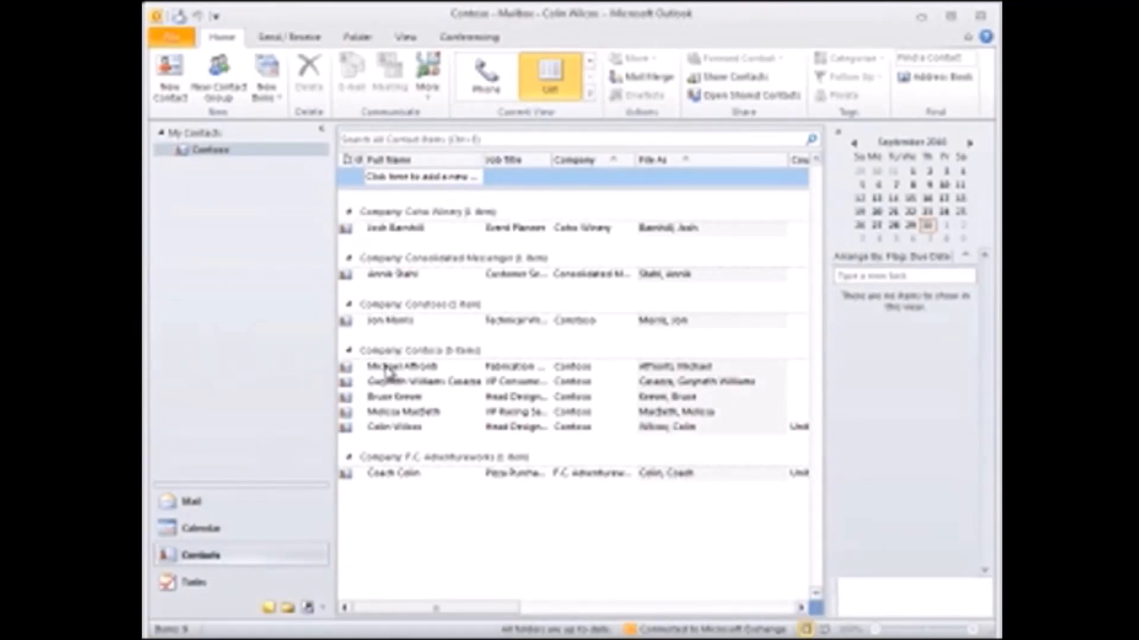
double_click(403, 367)
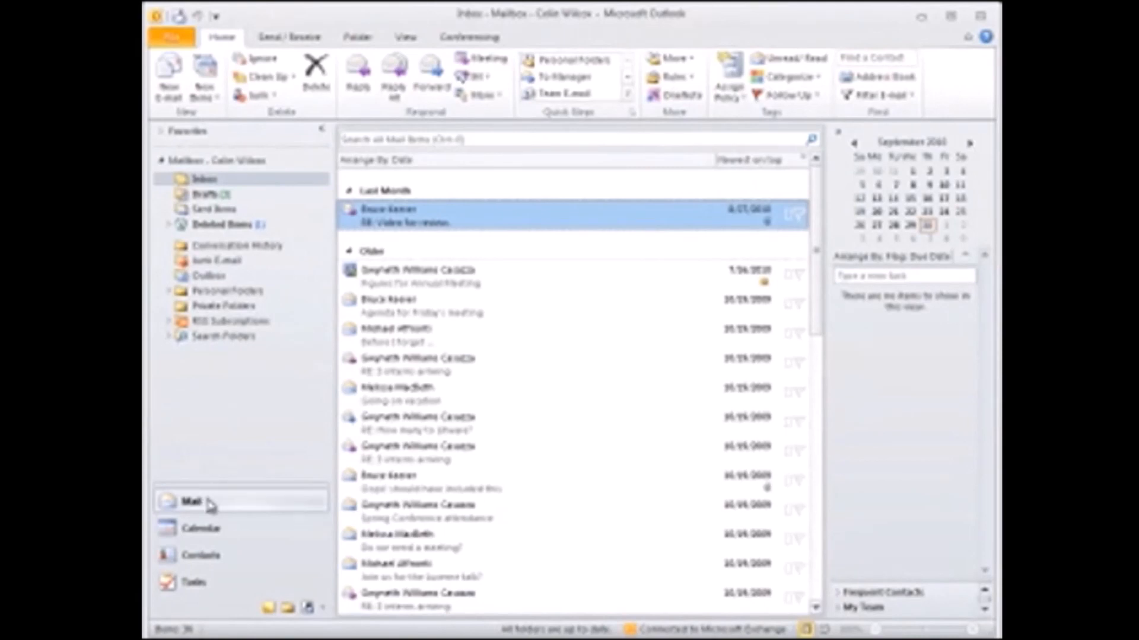
left_click(199, 555)
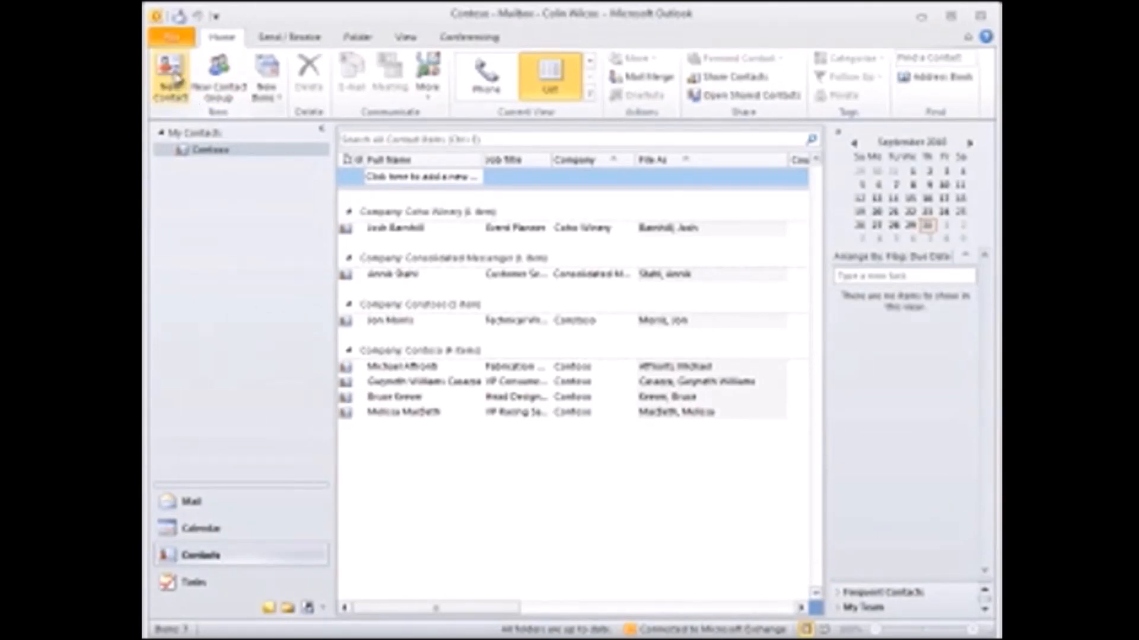
left_click(169, 76)
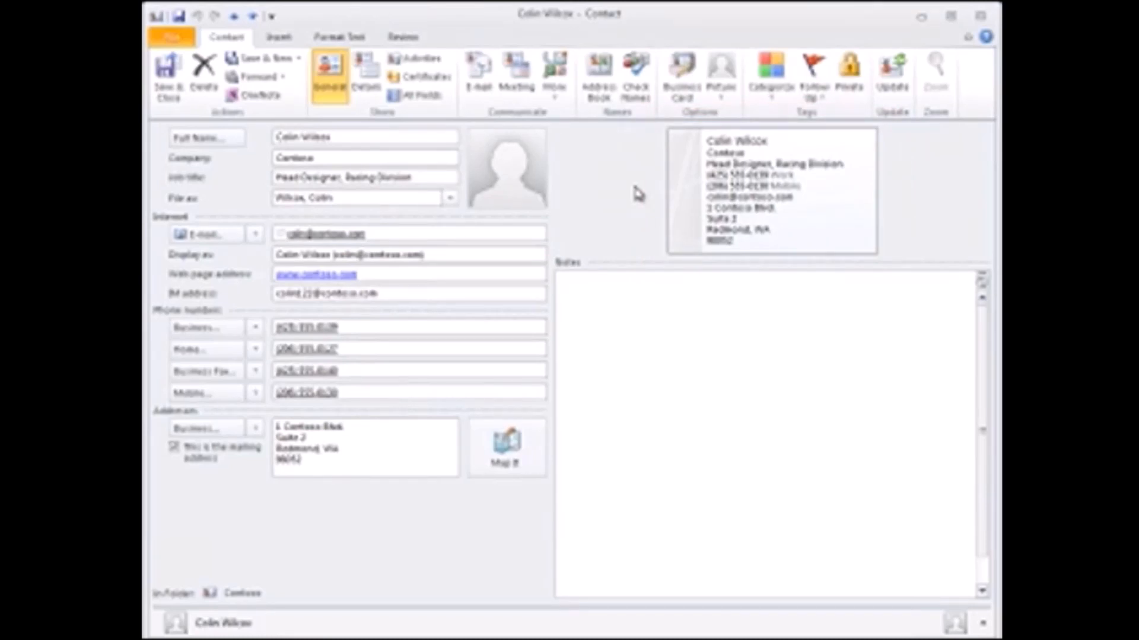
left_click(681, 76)
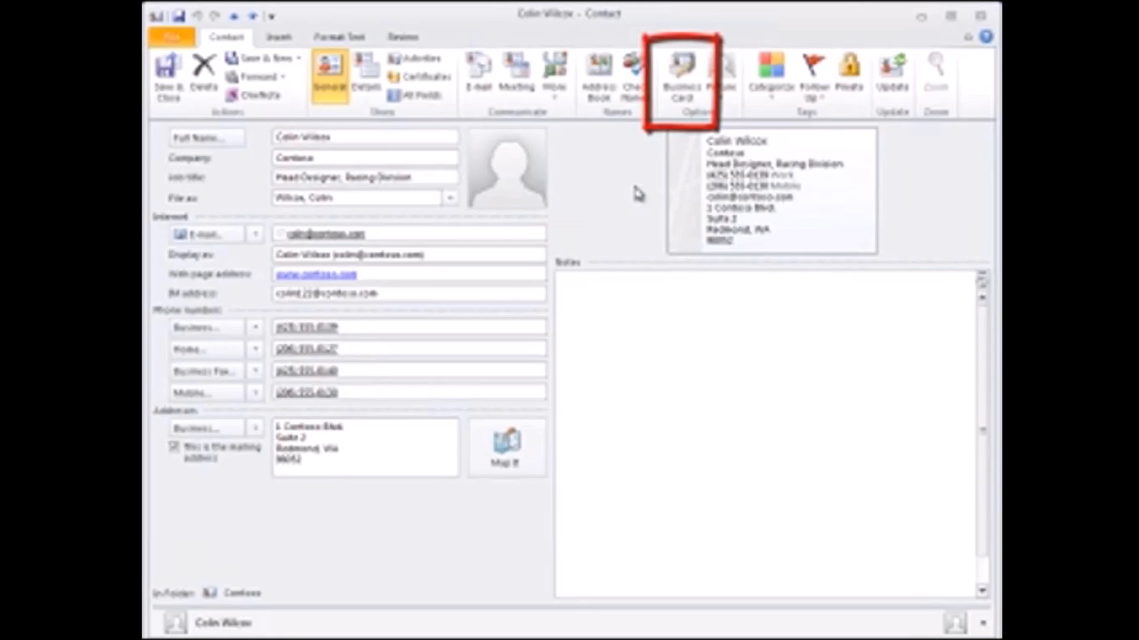
mouse_move(638, 156)
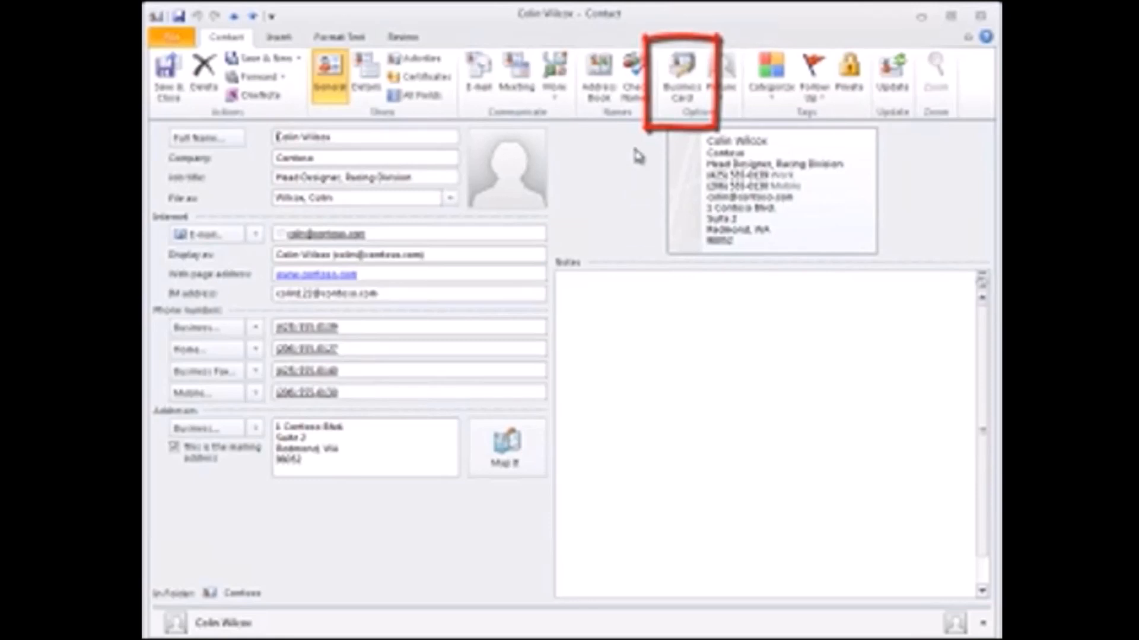
mouse_move(681, 72)
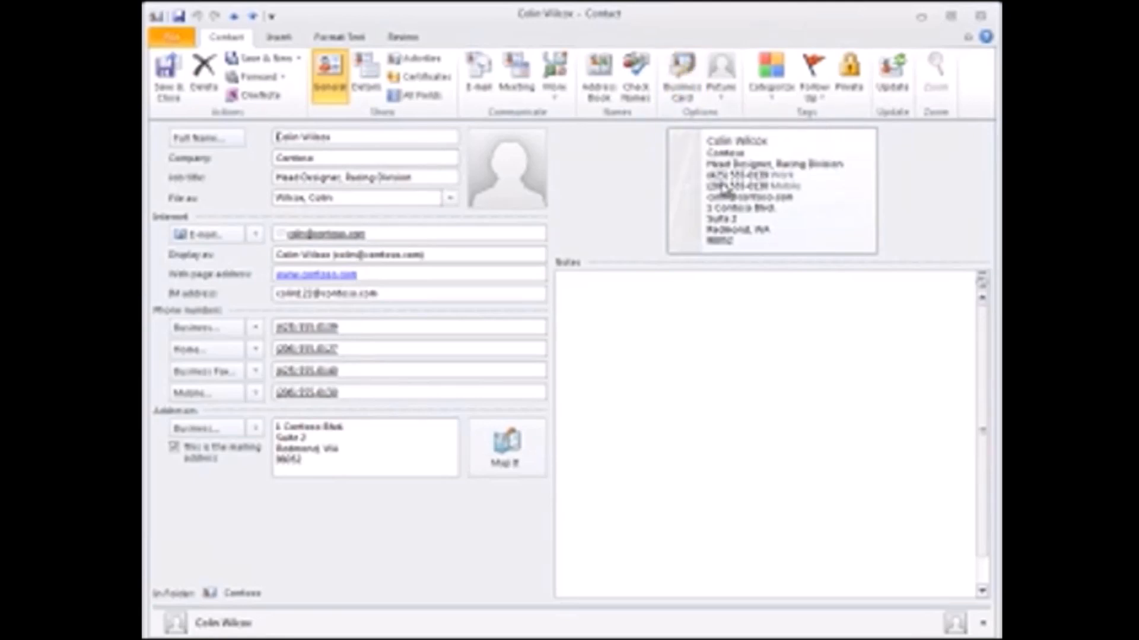
right_click(770, 188)
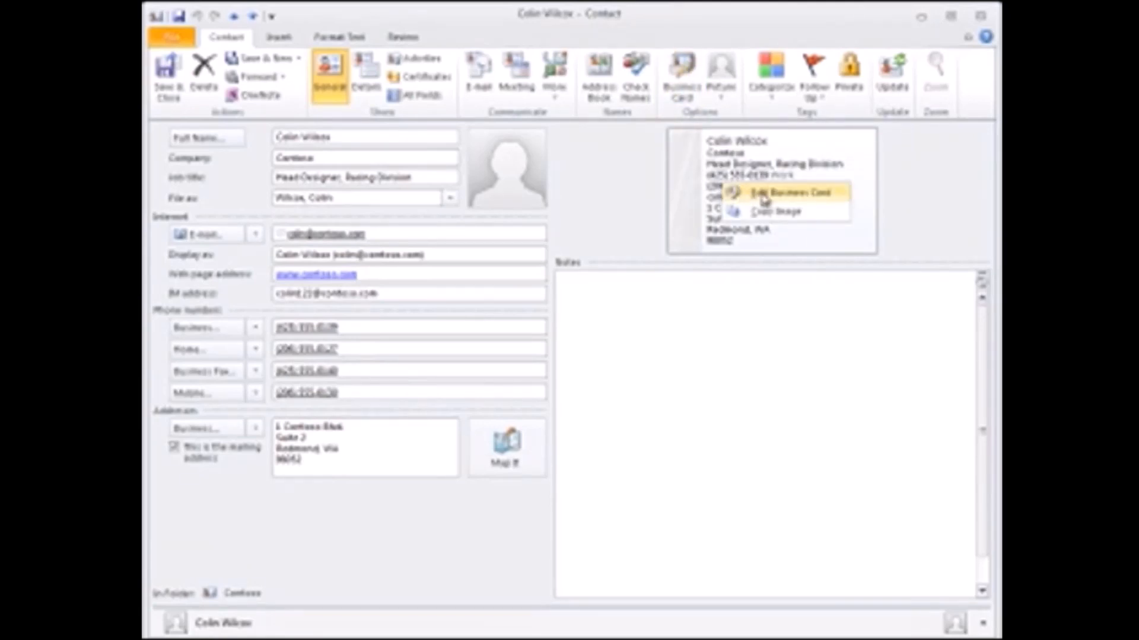
left_click(778, 192)
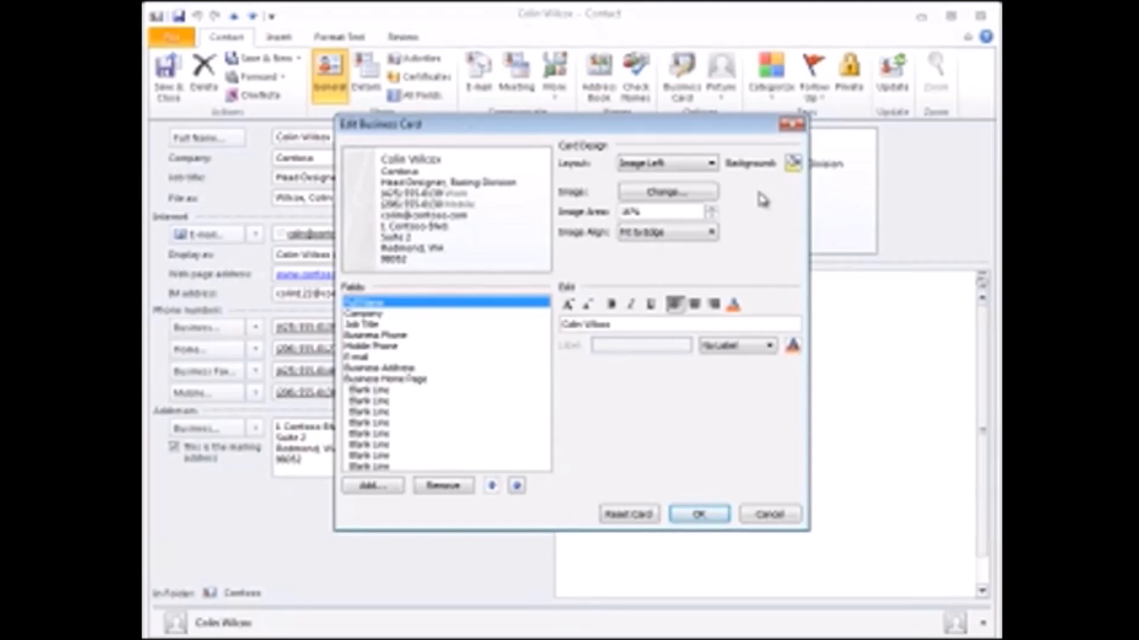
mouse_move(434, 246)
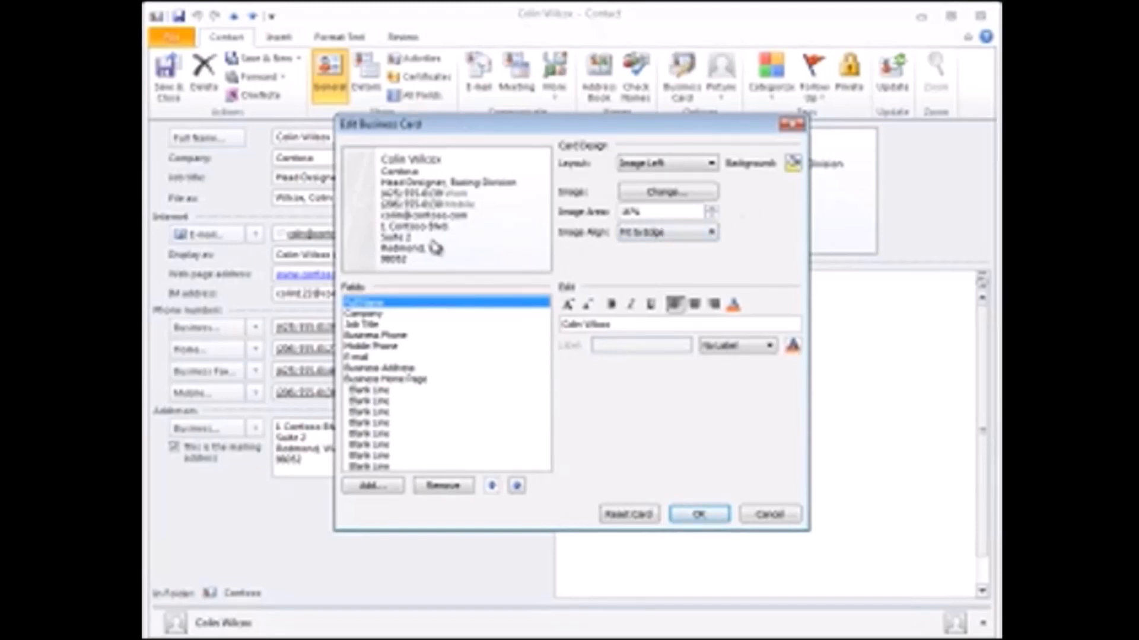
- Remove the business address, move Job Title above Company, and select the Full Name line
left_click(379, 367)
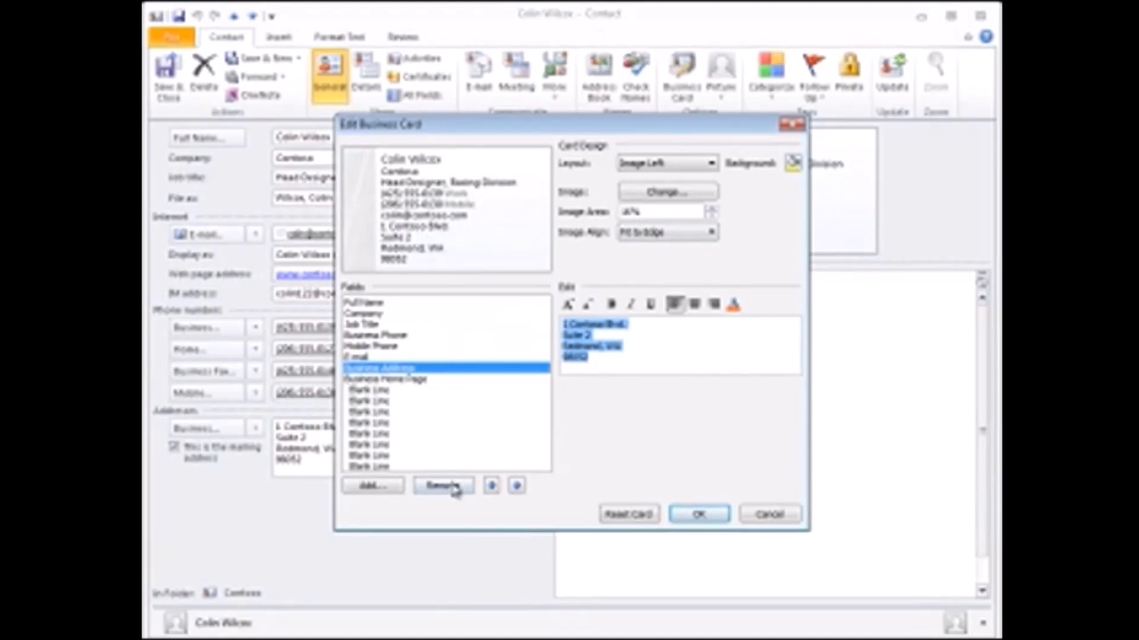
left_click(442, 485)
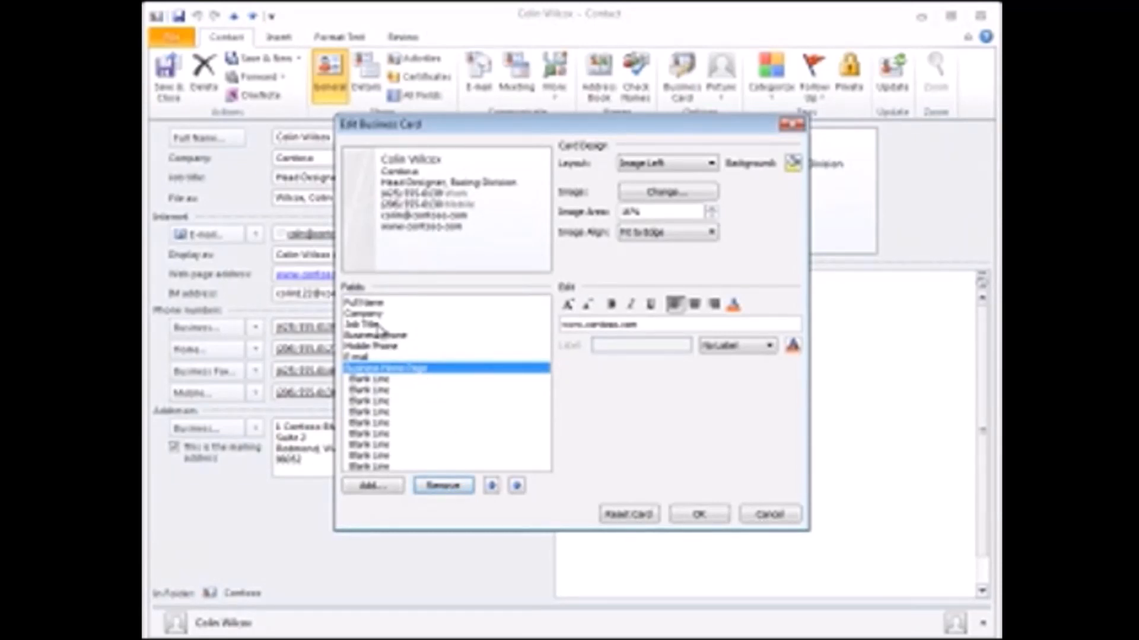
left_click(363, 324)
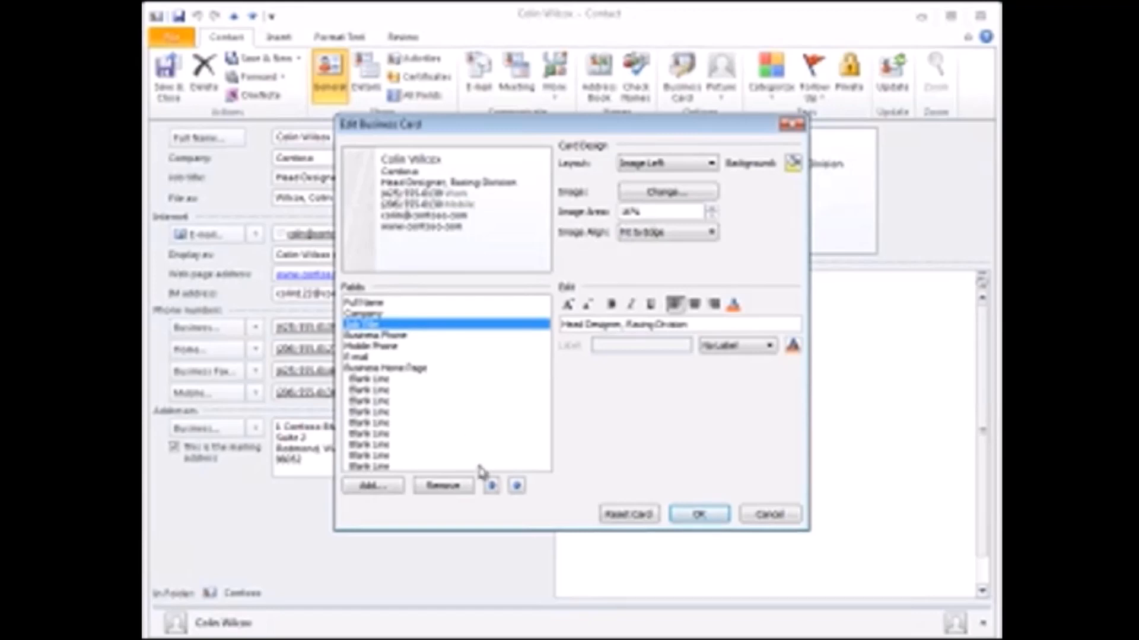
left_click(491, 485)
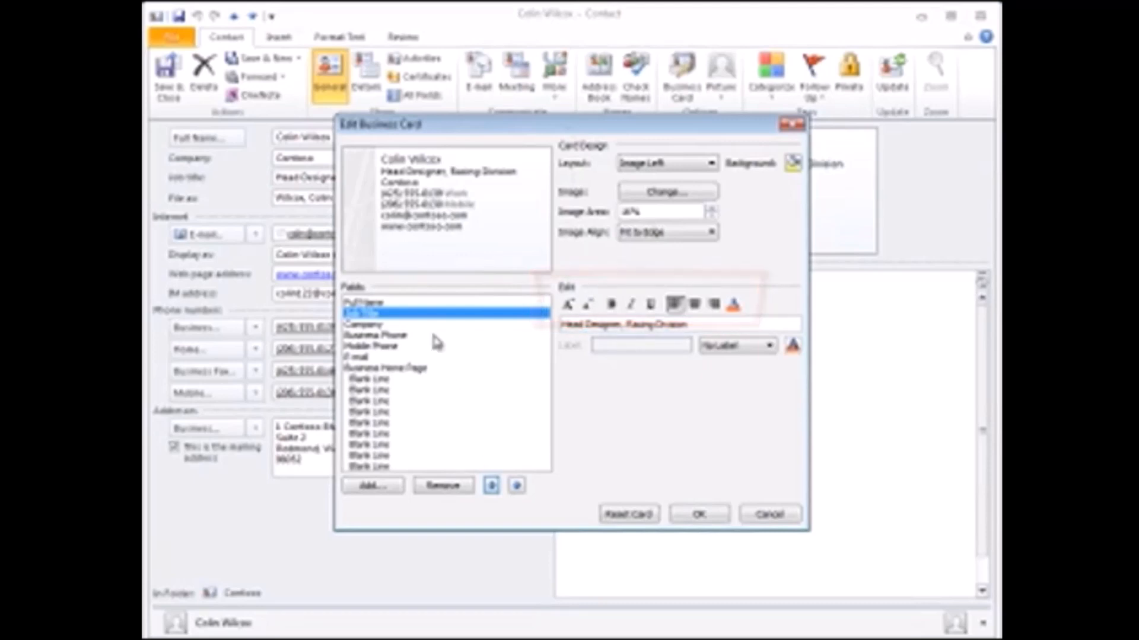
left_click(370, 303)
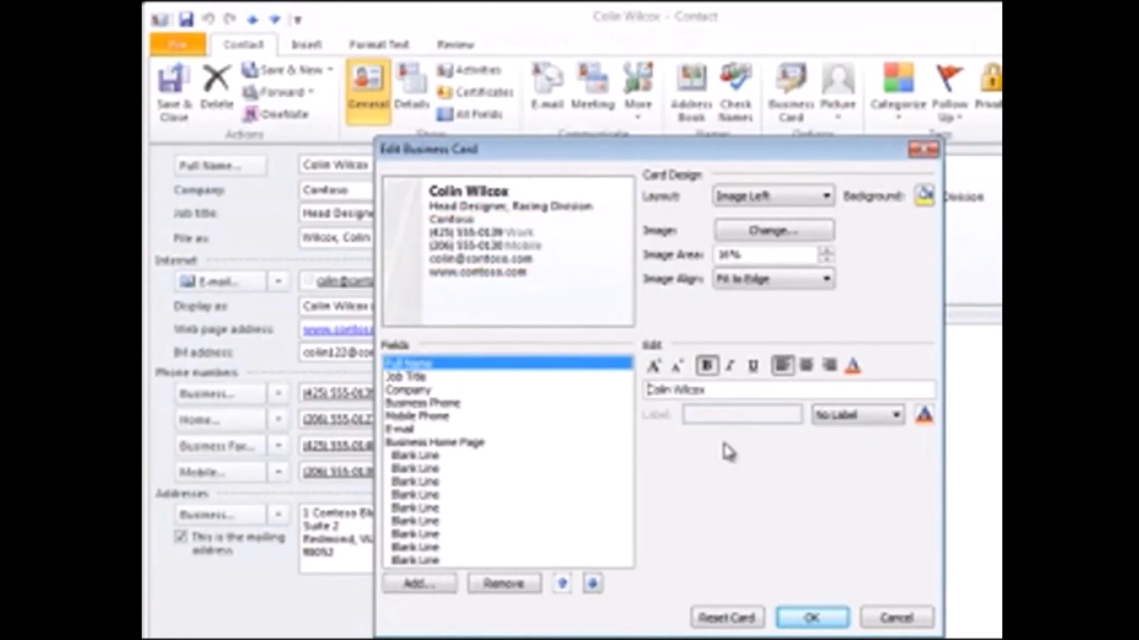
mouse_move(493, 436)
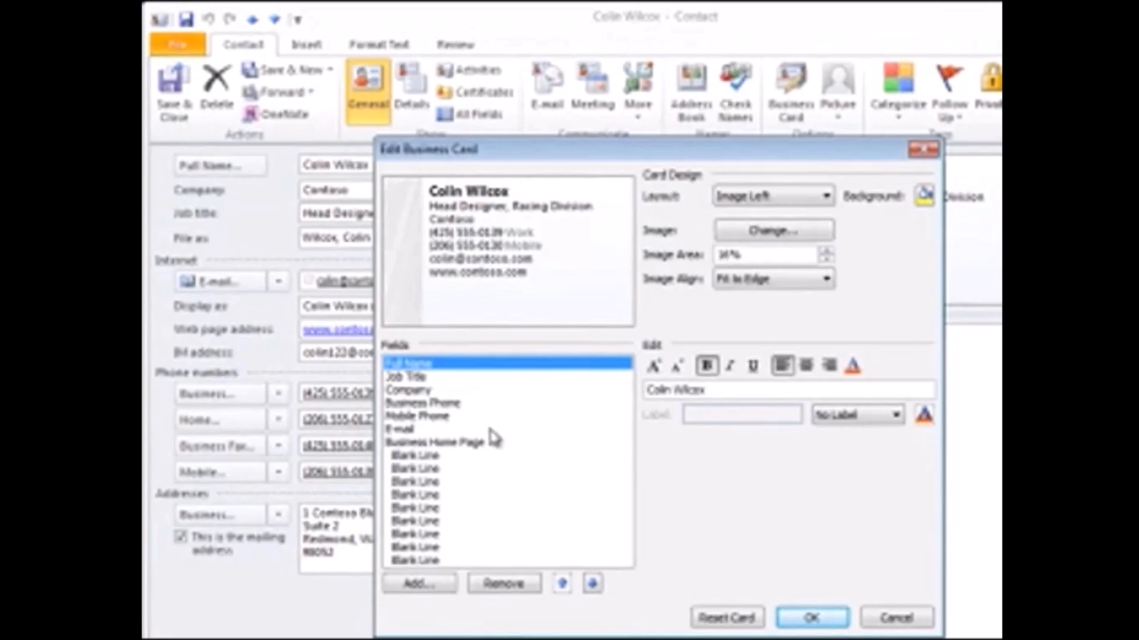
- Label the business phone (W) and mobile (M), edit the name line, and save the card
left_click(427, 403)
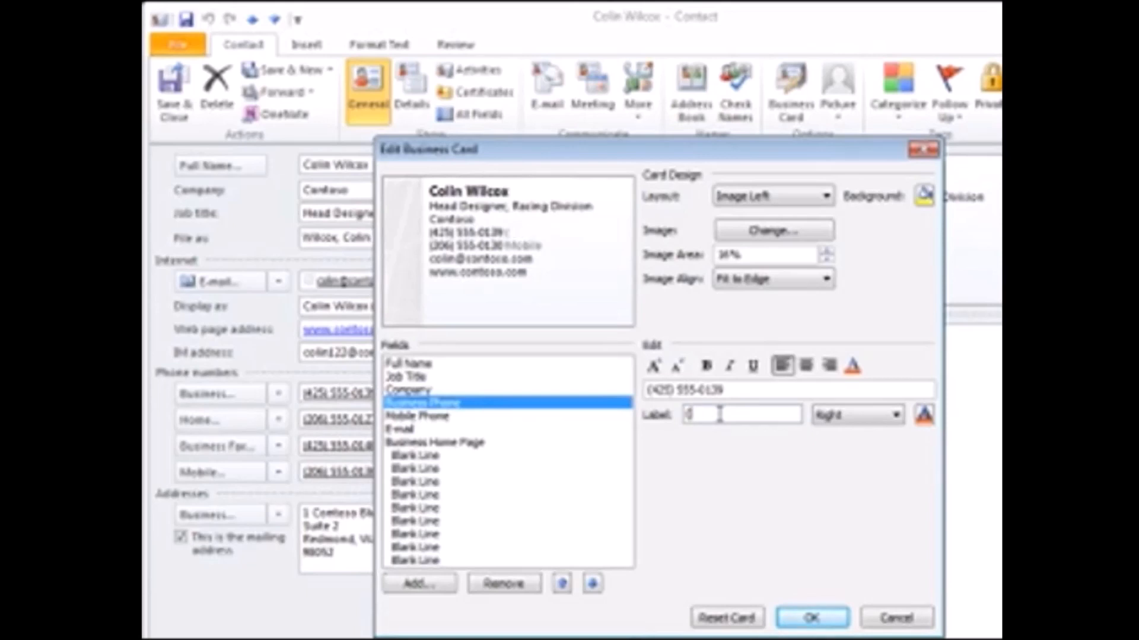
type("(W)")
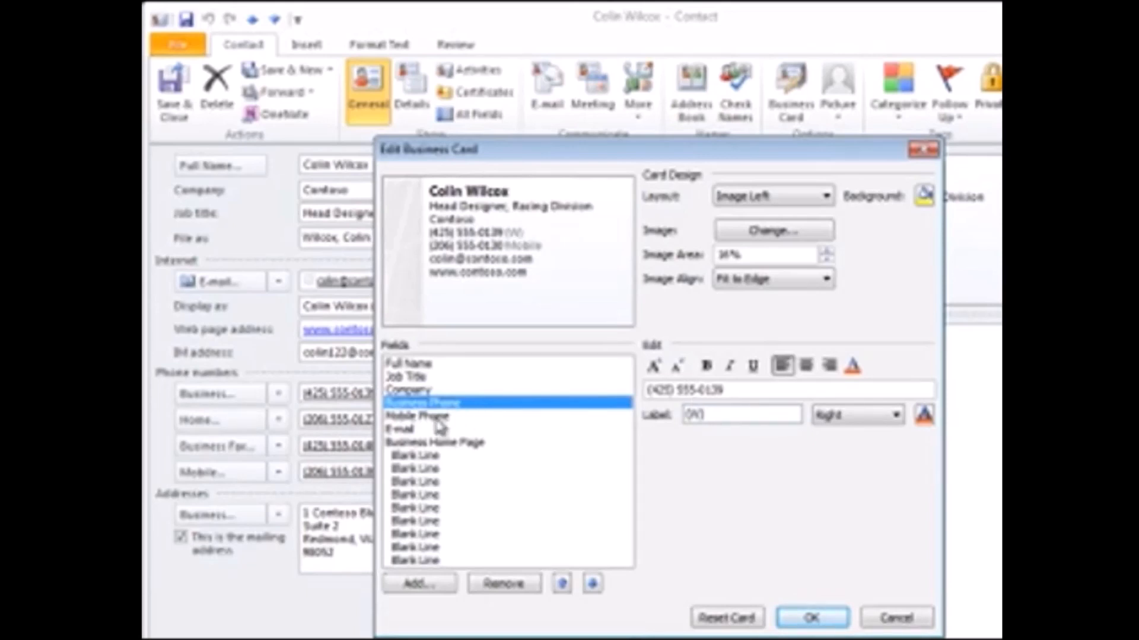
left_click(418, 415)
type("(")
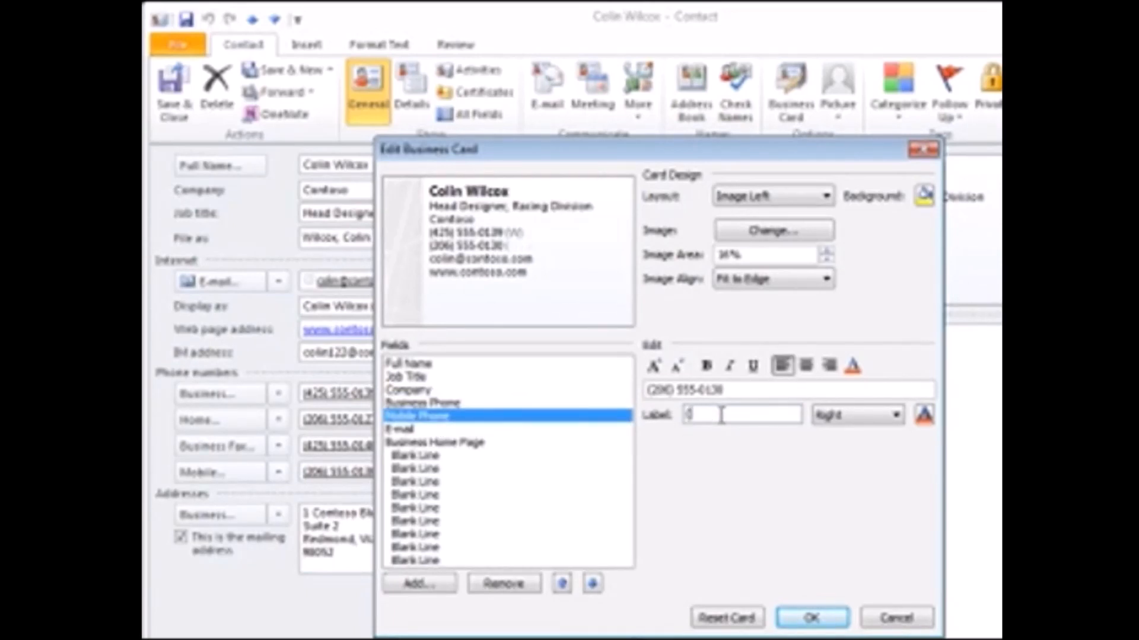
type("M)")
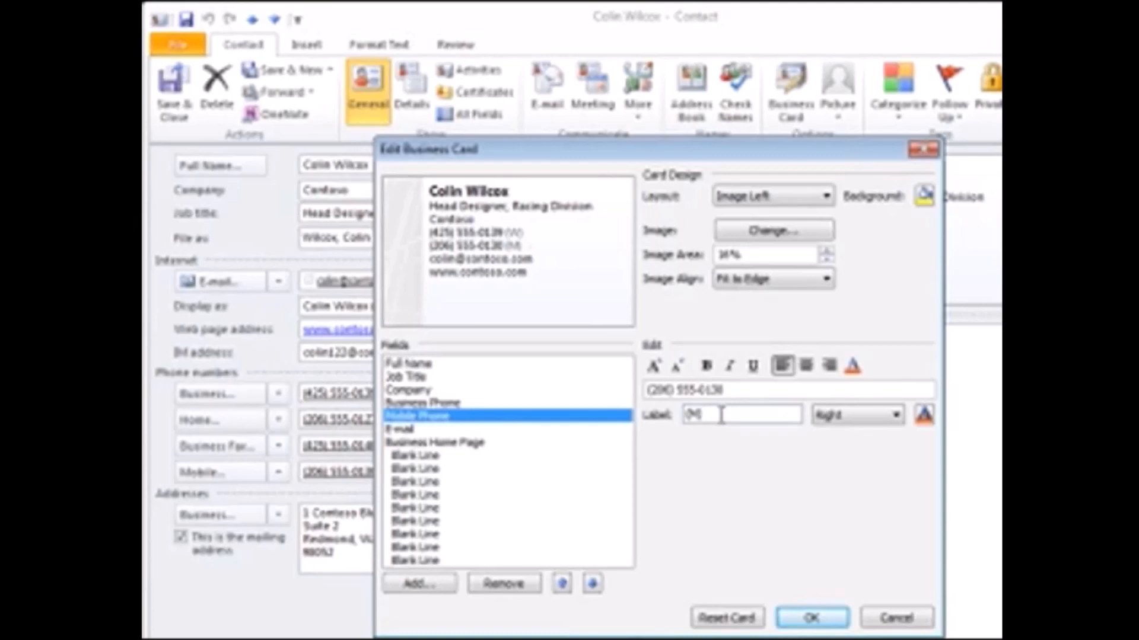
left_click(425, 403)
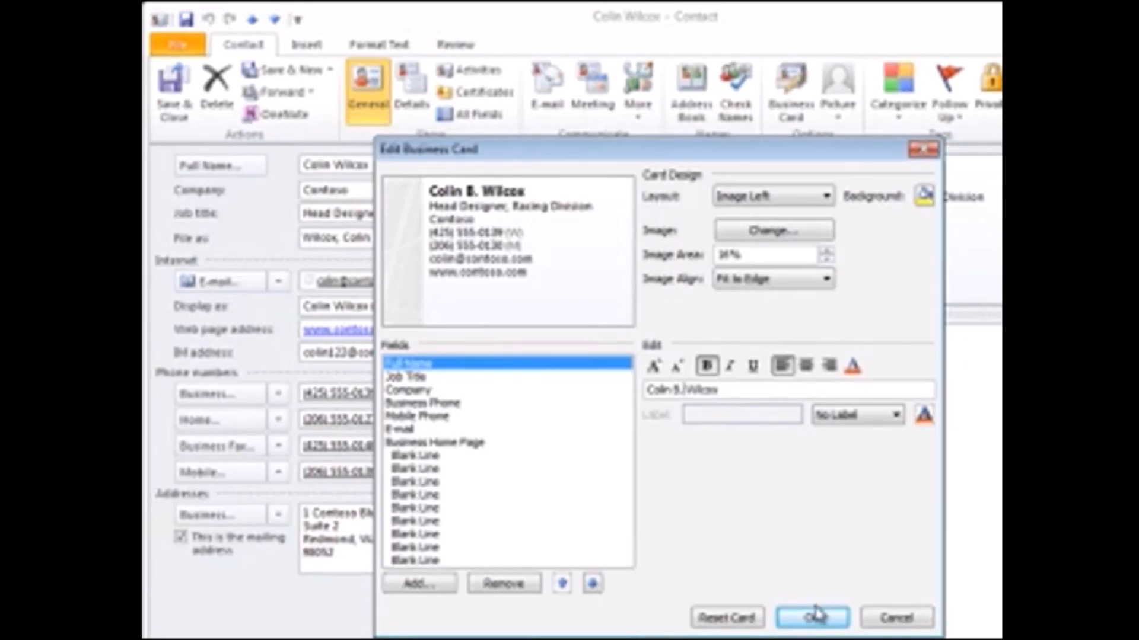
left_click(811, 618)
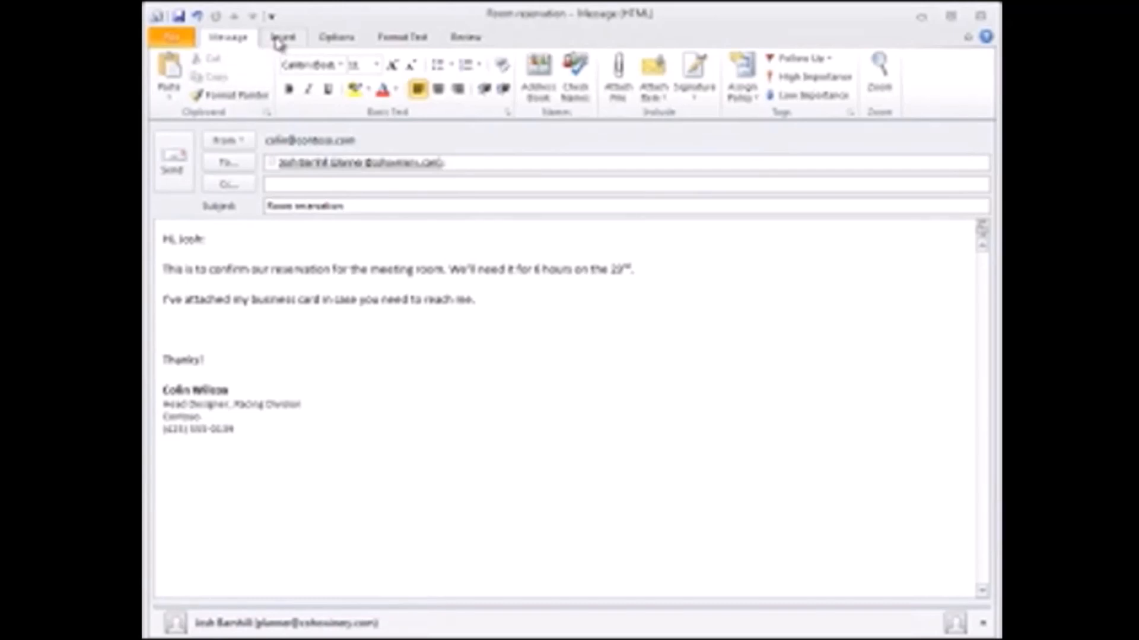
- Insert a business card into the open message
left_click(283, 36)
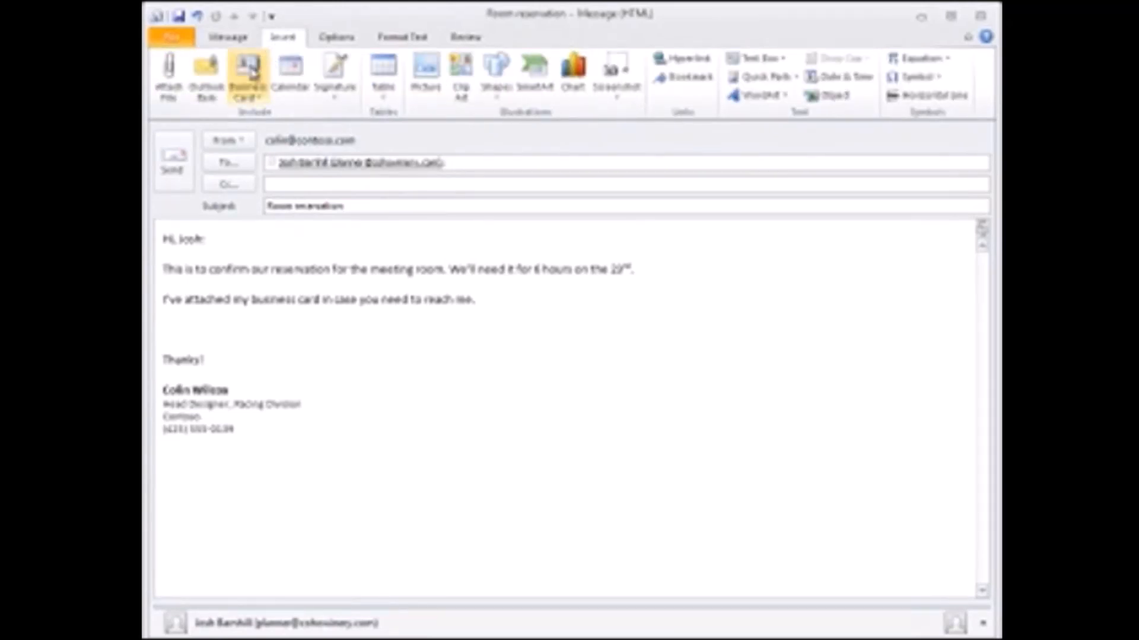
left_click(248, 73)
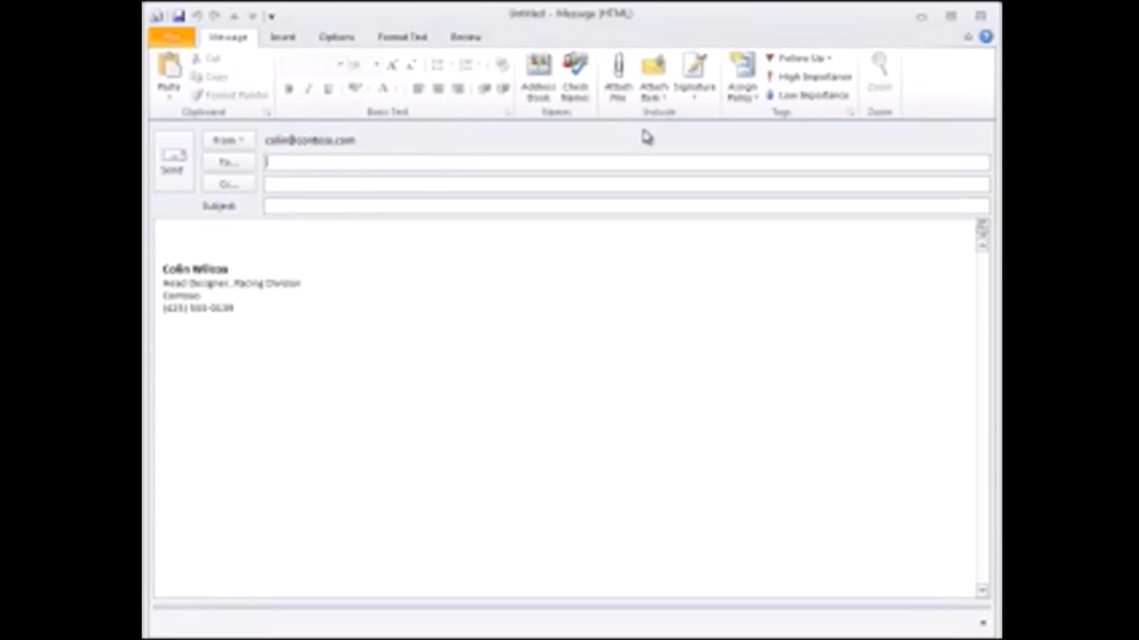
- Create a new email signature named 'Business Card' in the Signatures dialog
left_click(691, 74)
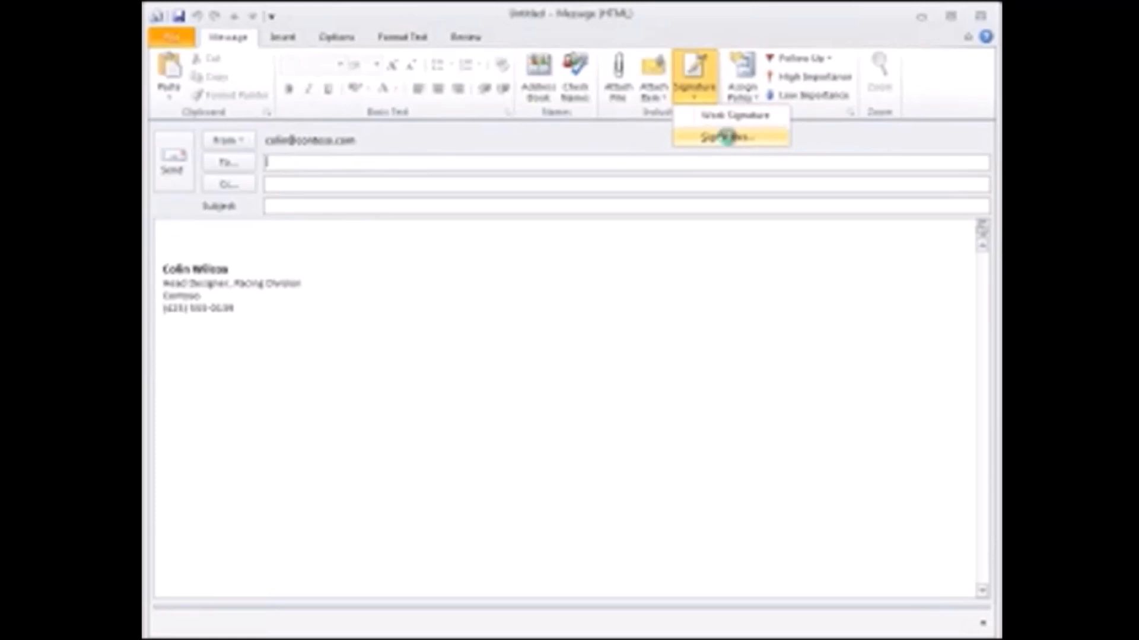
left_click(735, 136)
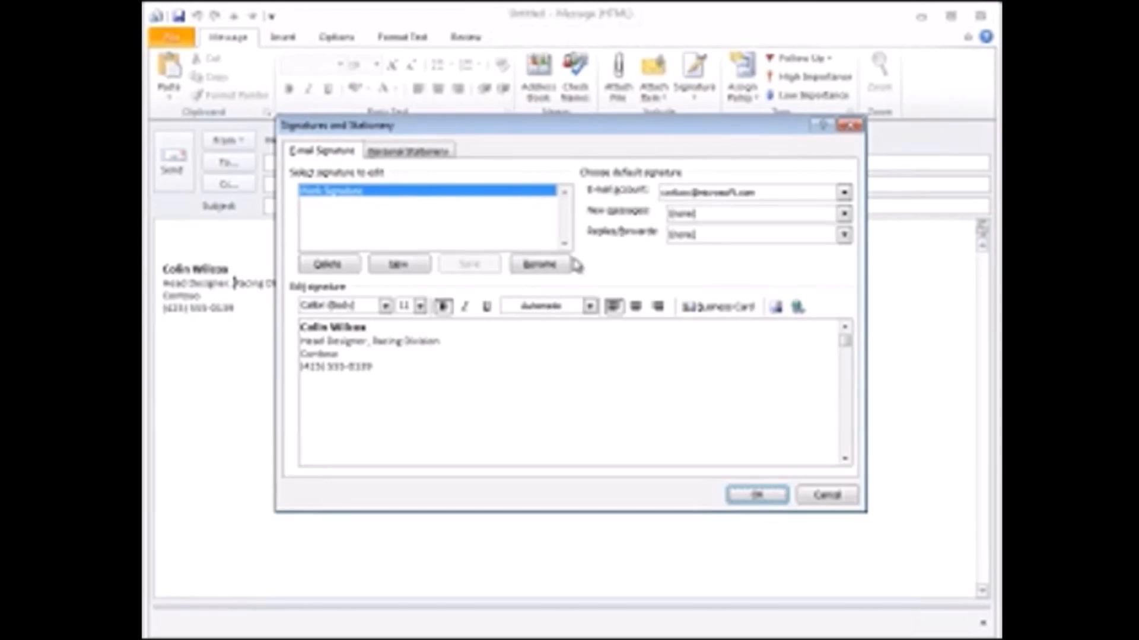
left_click(399, 264)
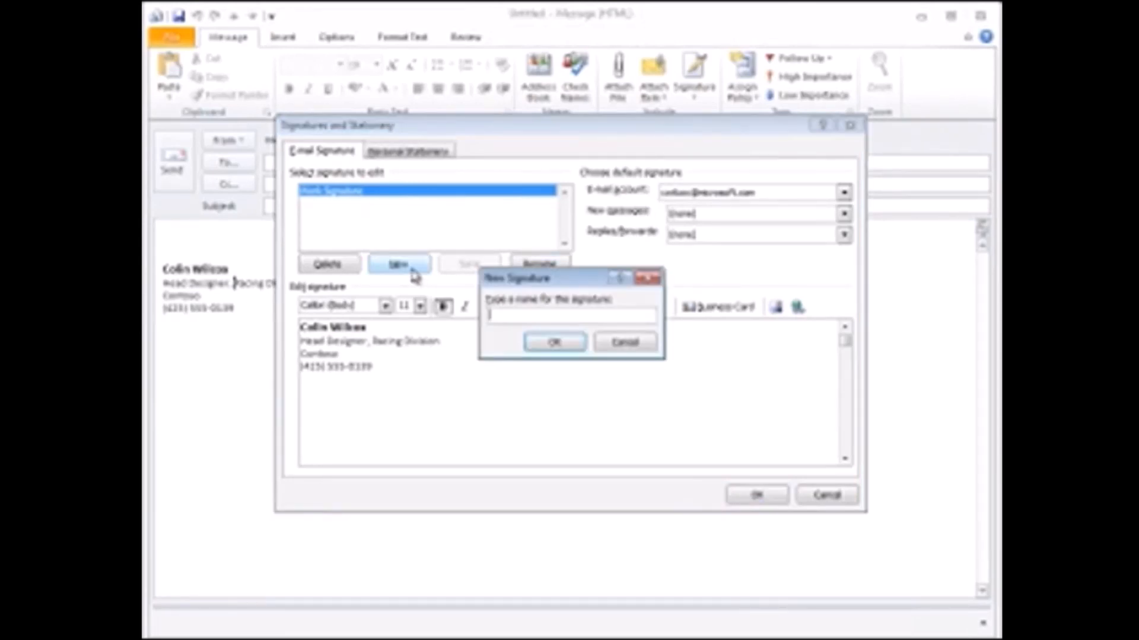
type("9")
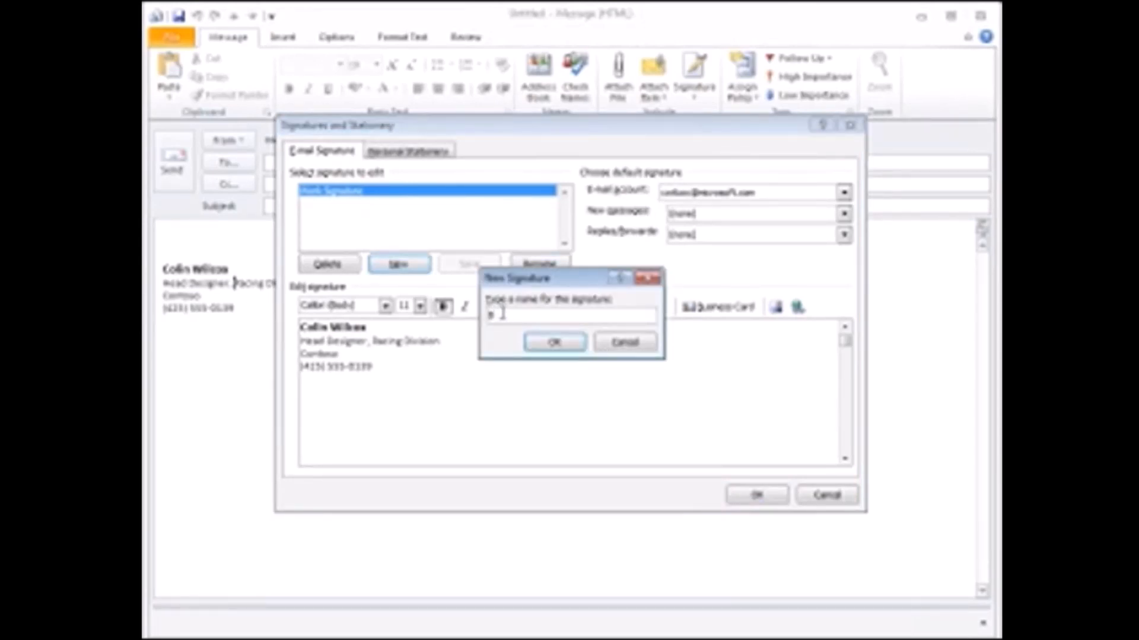
type("Business Card")
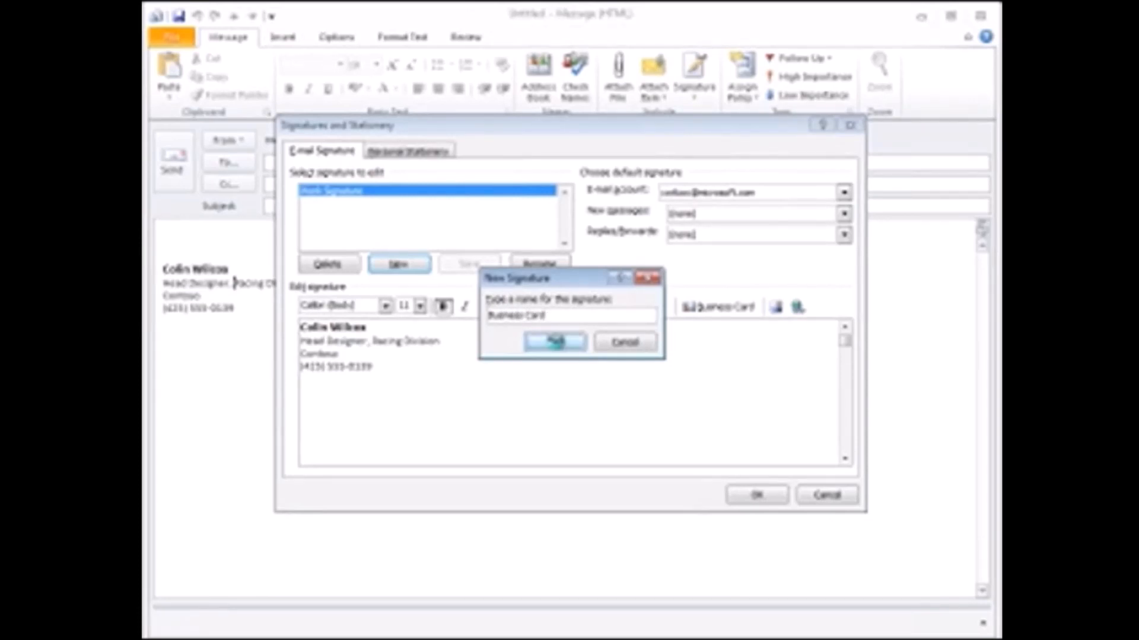
left_click(554, 341)
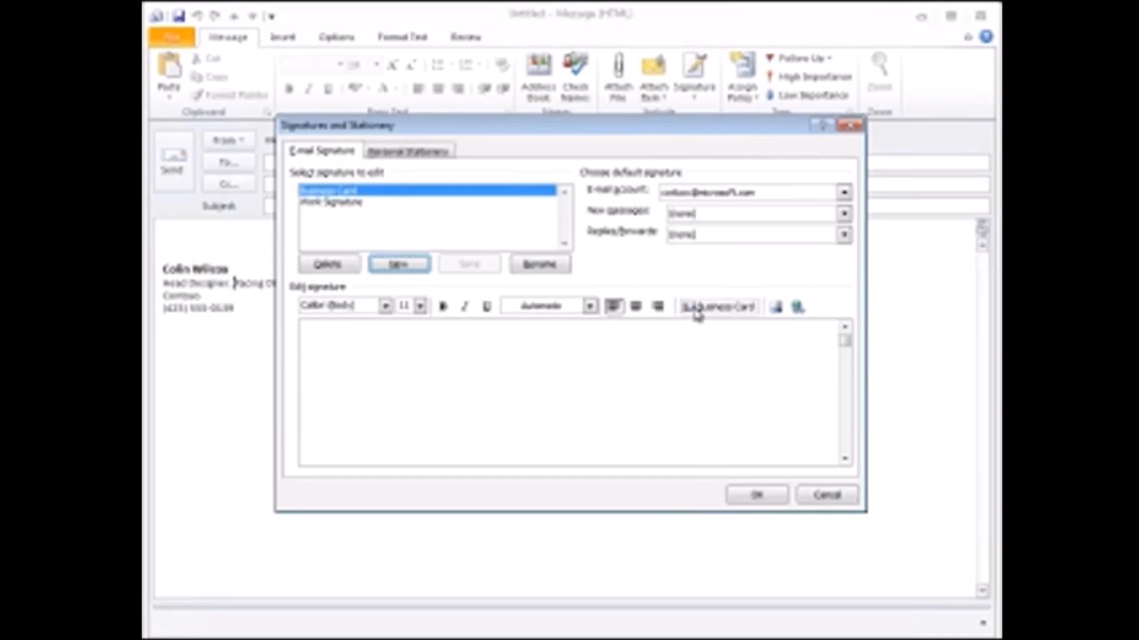
- Insert Colin Wilcox's own business card into the signature and save it
left_click(716, 306)
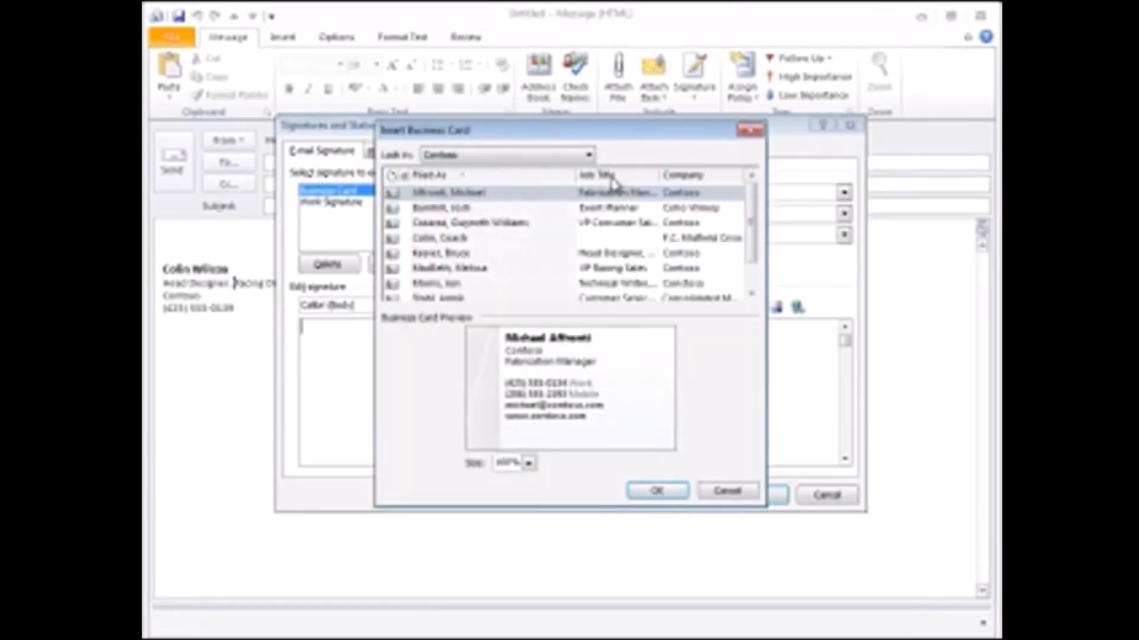
scroll("down", 3)
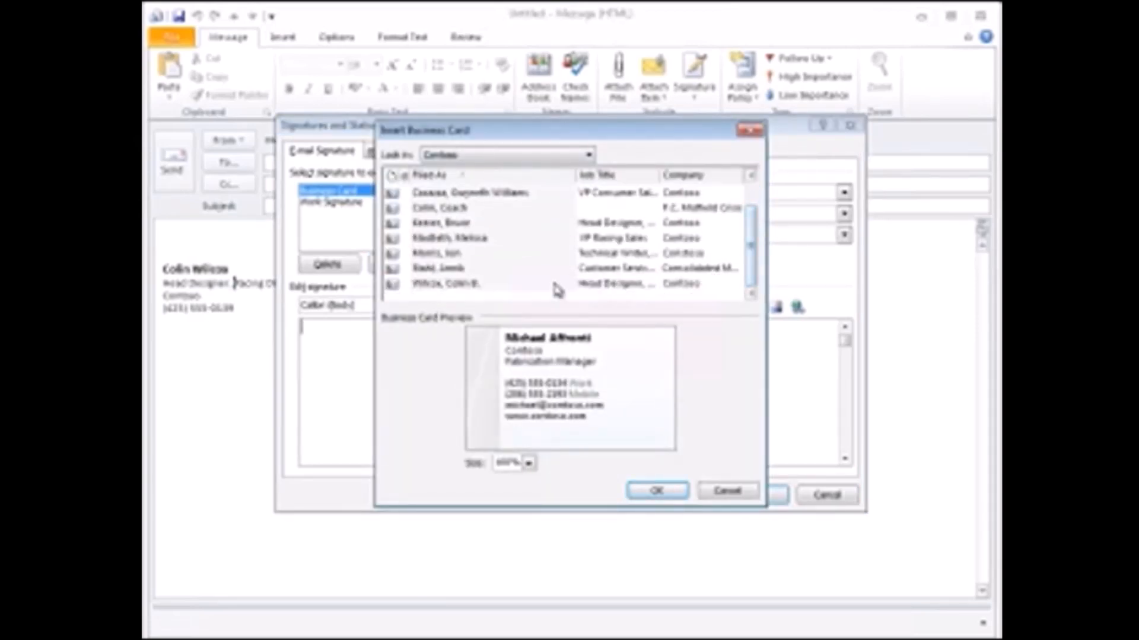
left_click(655, 490)
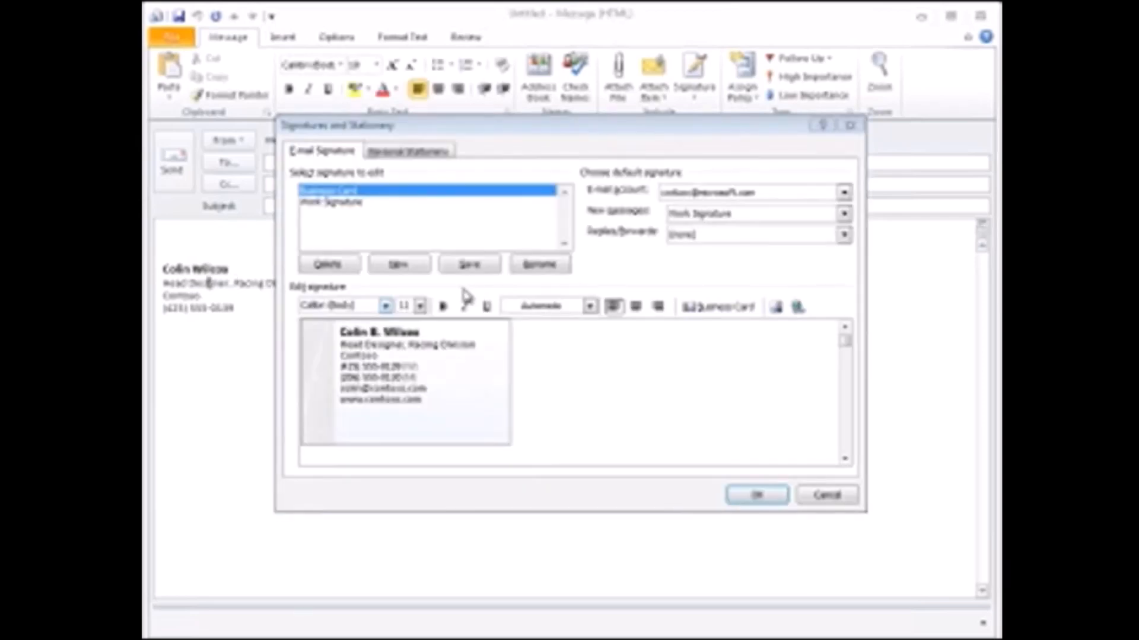
left_click(470, 263)
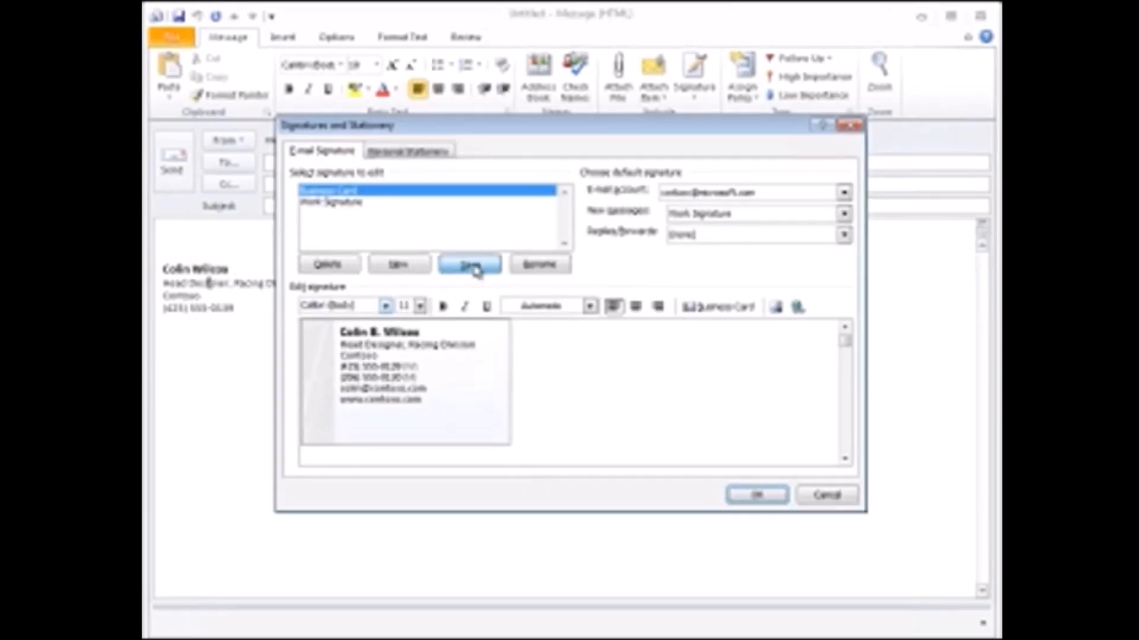
left_click(469, 264)
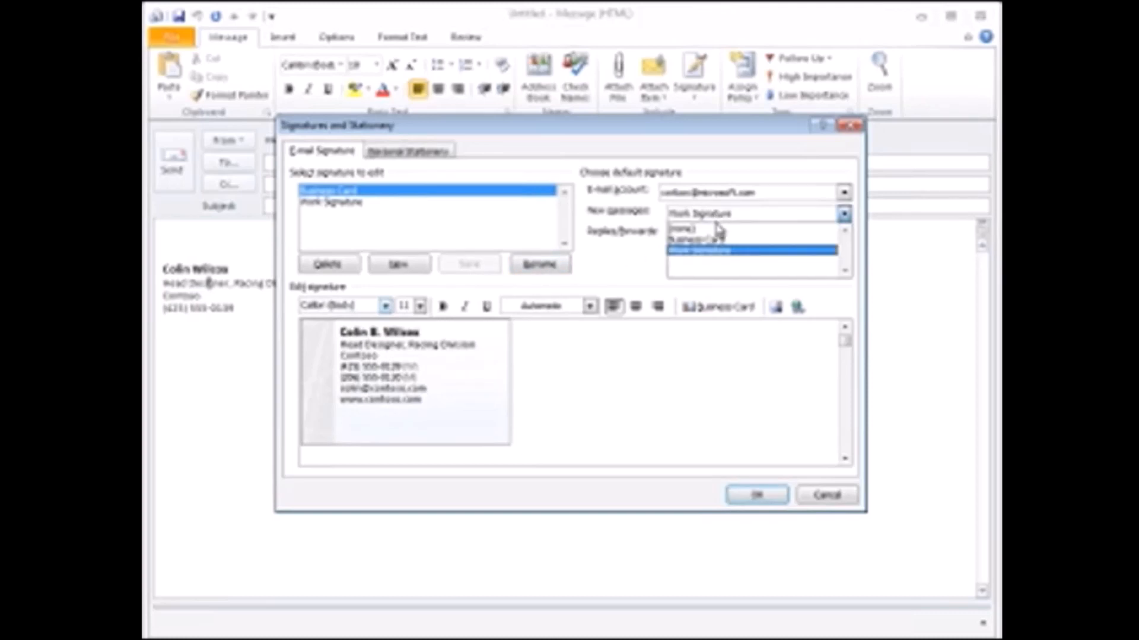
- Make Business Card the default signature for new messages and confirm
left_click(696, 239)
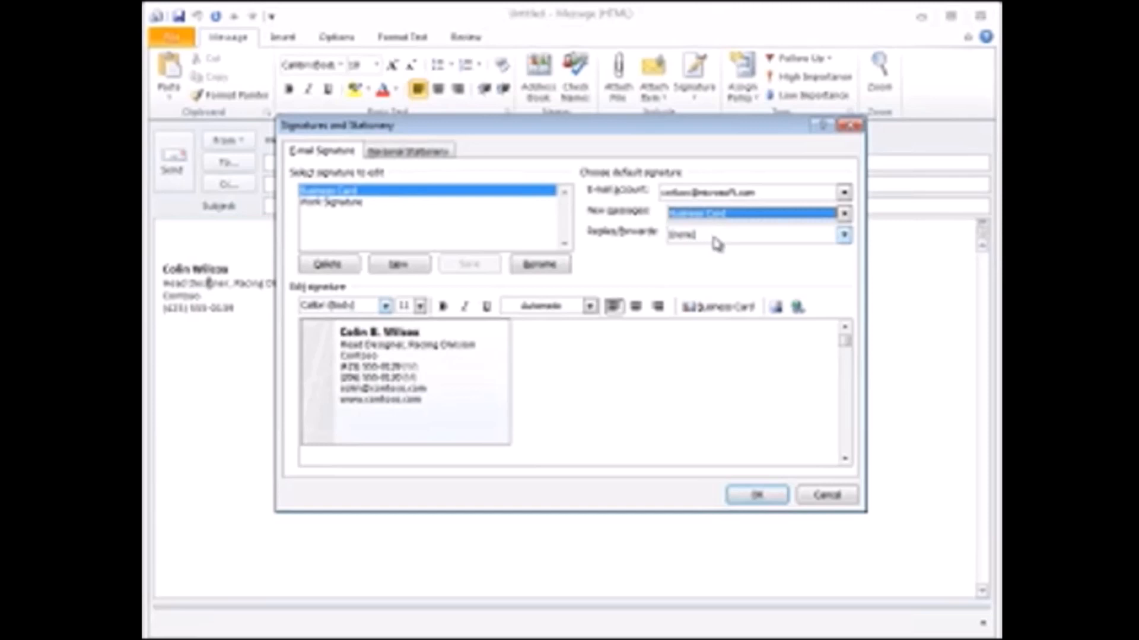
left_click(755, 495)
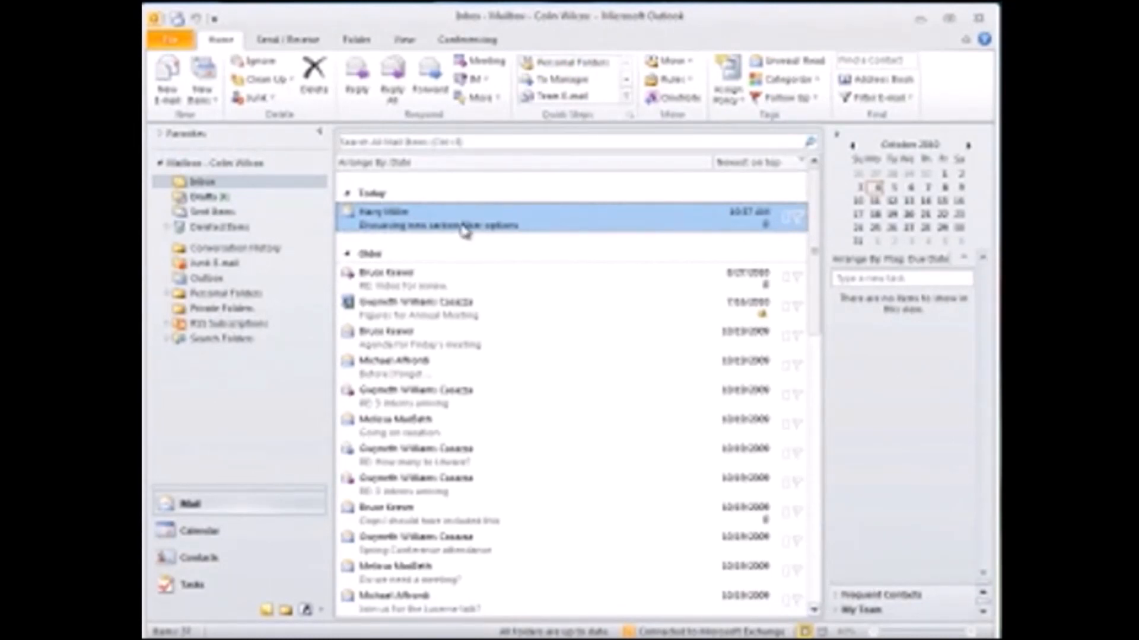
double_click(464, 219)
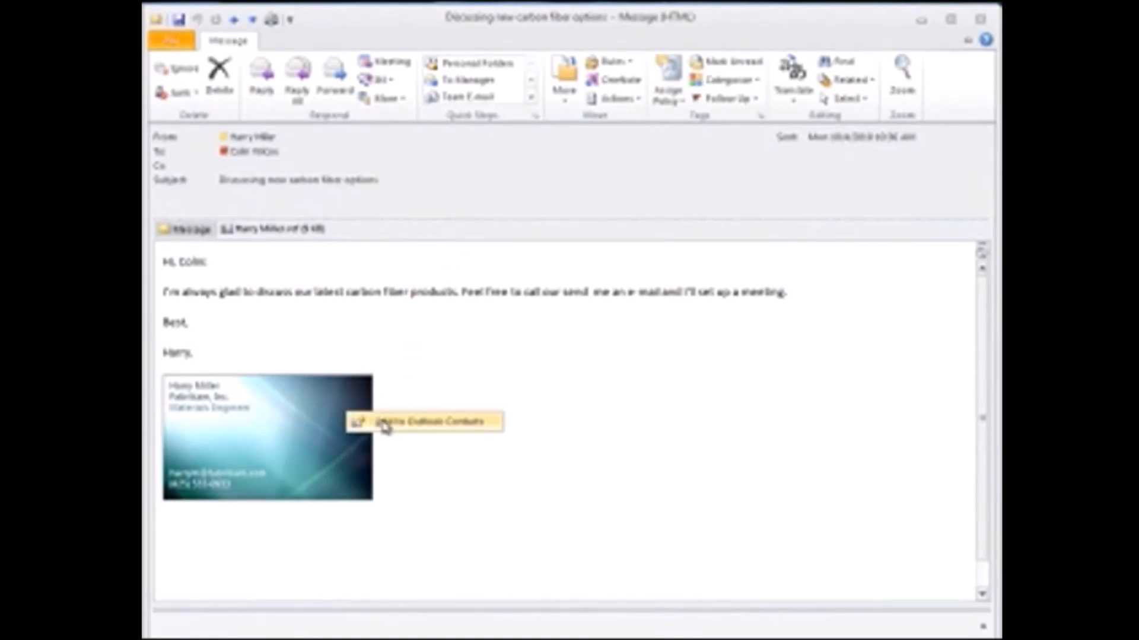
left_click(428, 422)
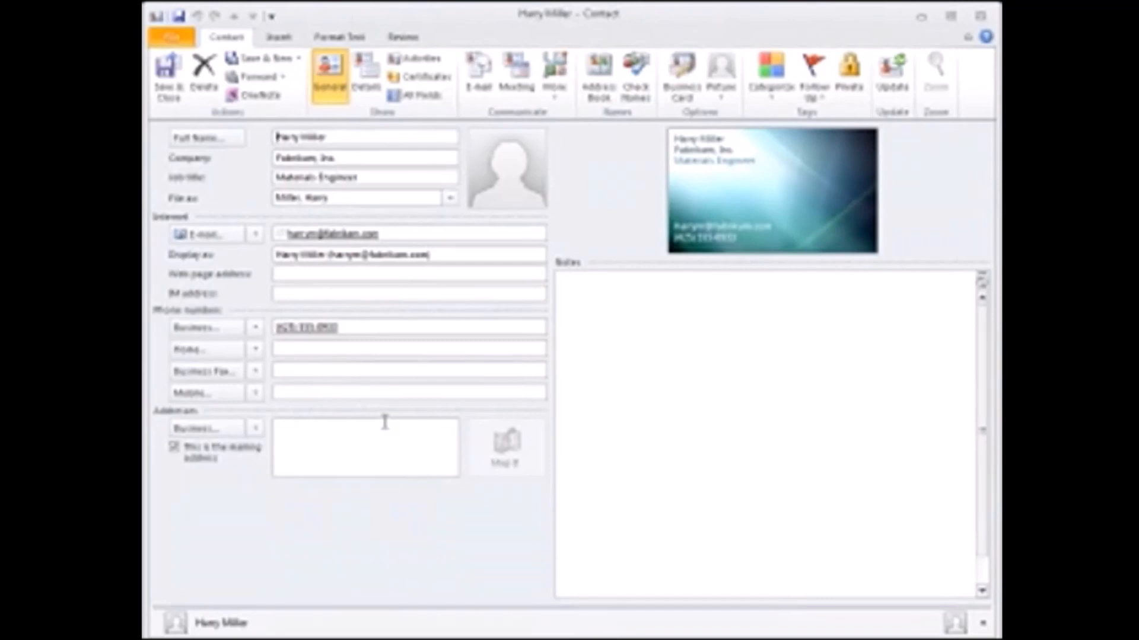
mouse_move(346, 336)
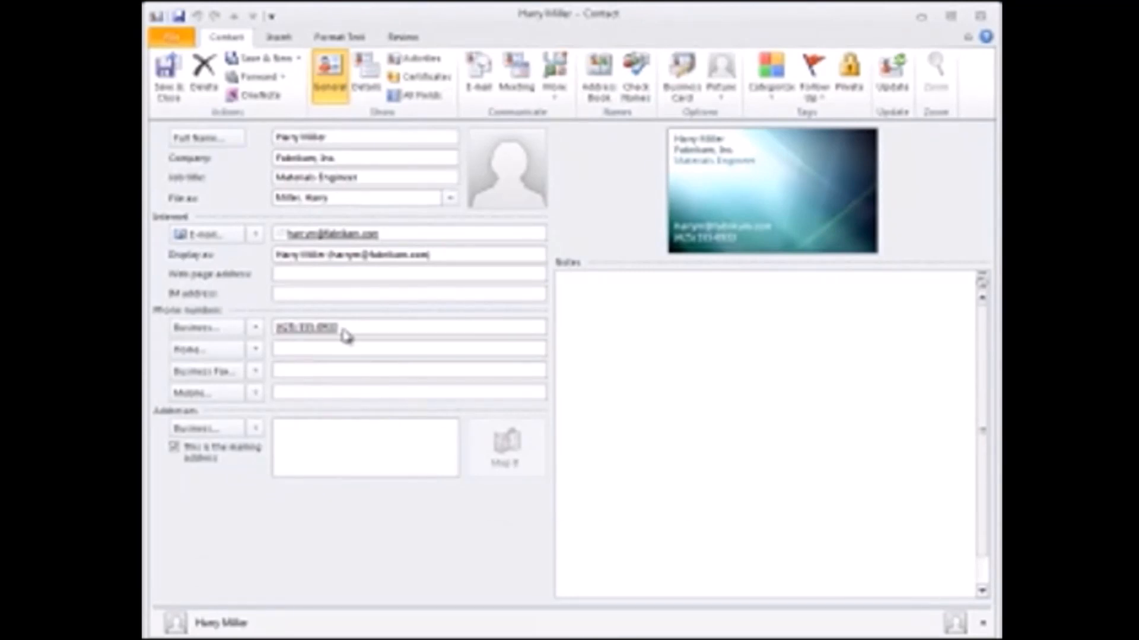